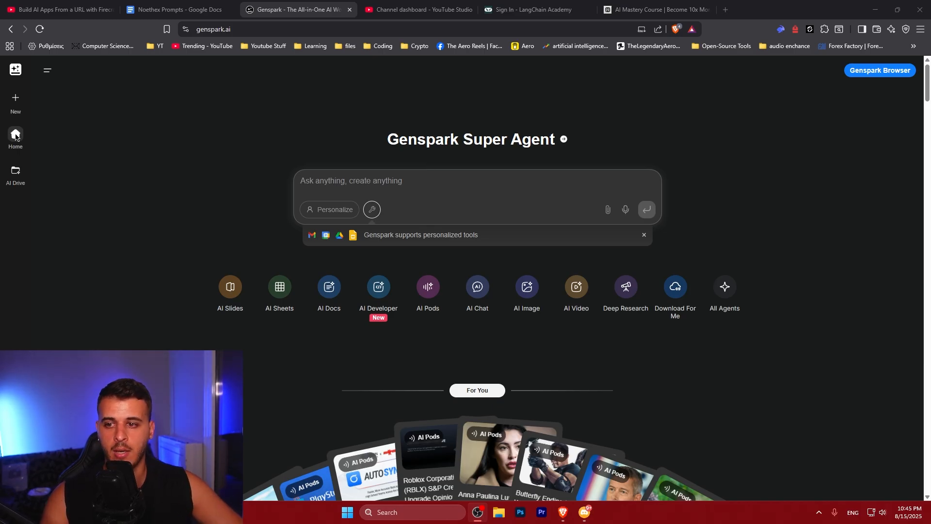
pyautogui.moveTo(377, 287)
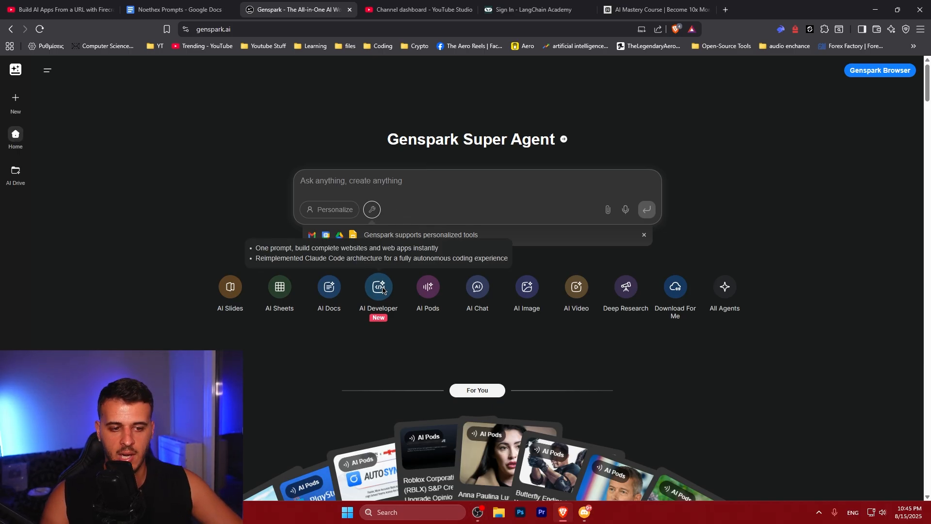
# Launch the AI Developer agent to reach its starting-point chooser
pyautogui.click(377, 287)
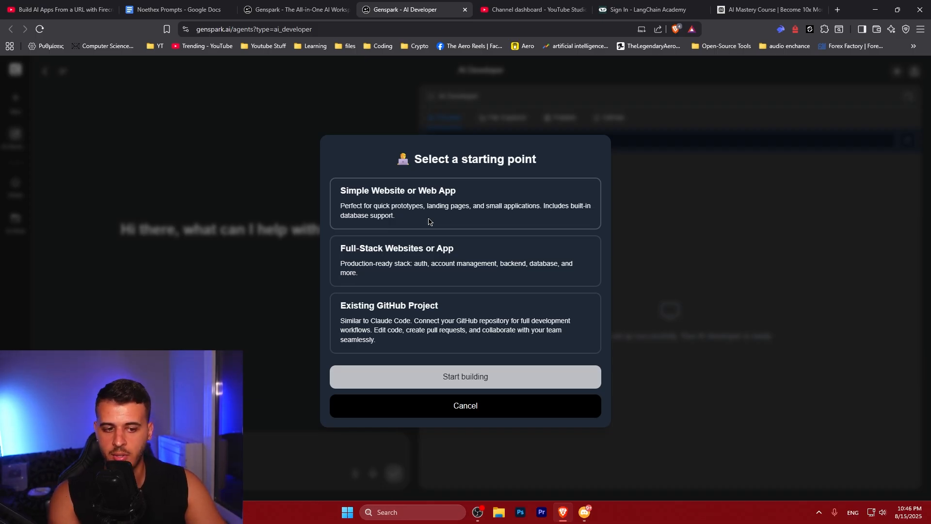
# Create a new 'Simple Website or Web App' project and start building
pyautogui.click(465, 203)
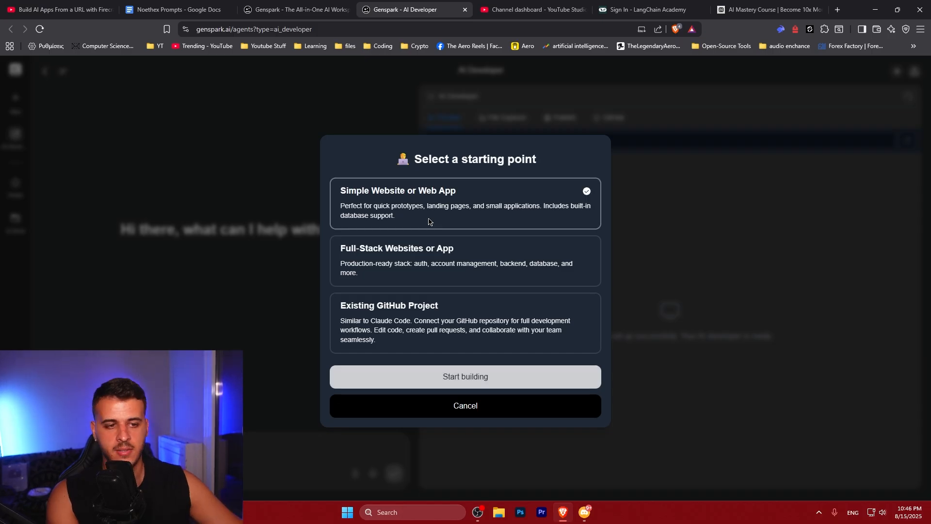
pyautogui.click(464, 377)
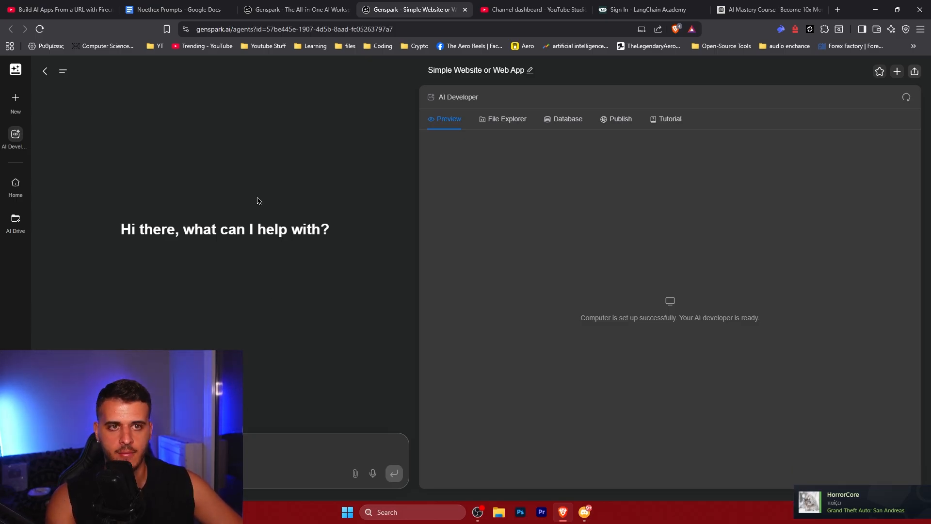
# Close the leftover home tab and submit the first-50-Pokémon Pokédex webpage request
pyautogui.click(174, 10)
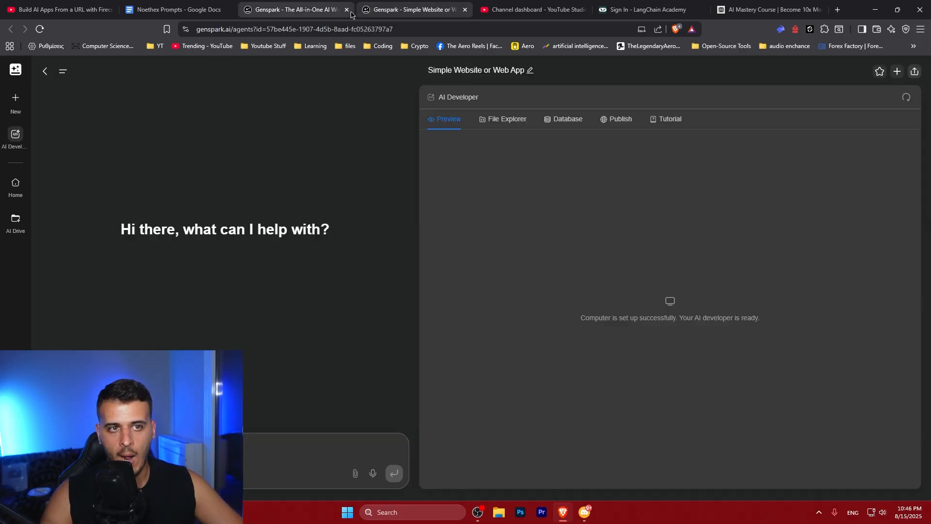
pyautogui.click(346, 10)
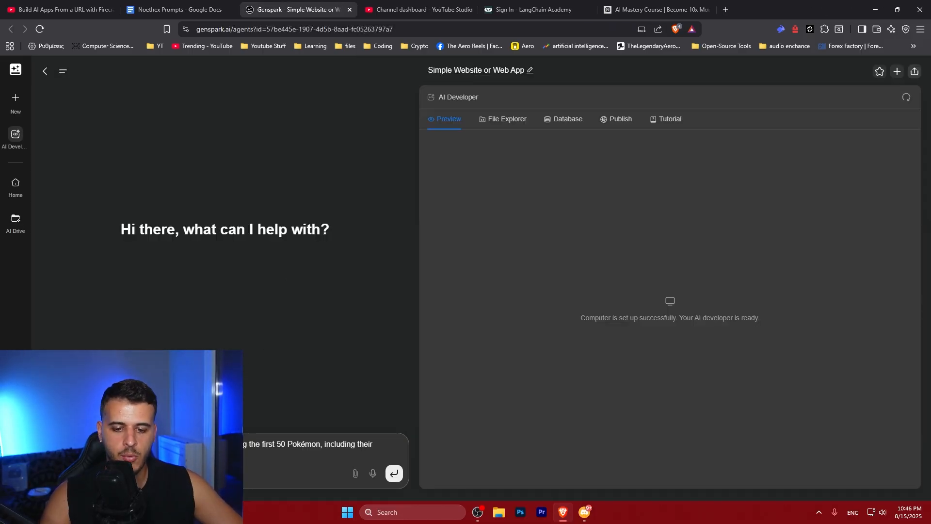
pyautogui.click(394, 473)
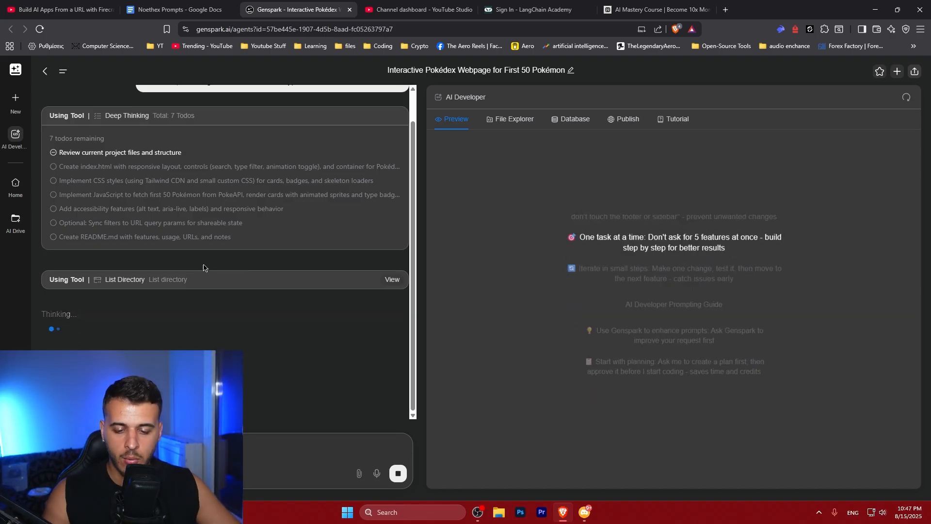
# Switch to the AI Mastery Course browser tab while the build runs
pyautogui.click(837, 10)
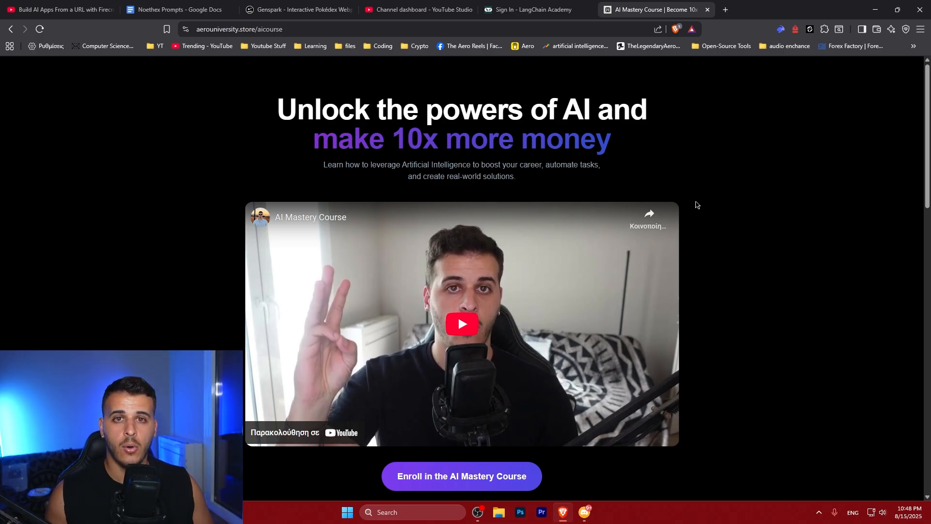
# Return to the Genspark Pokédex tab to view the Kanto #1–50 preview
pyautogui.click(295, 10)
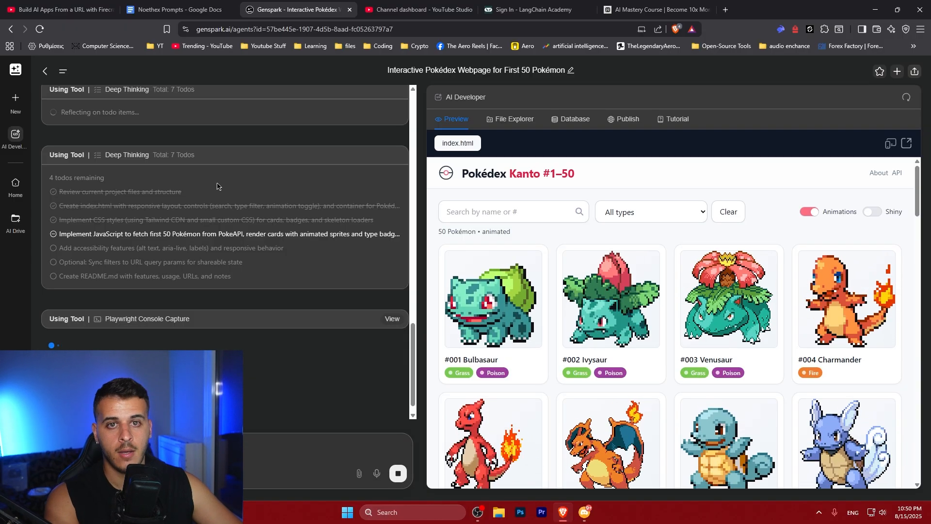
pyautogui.click(173, 9)
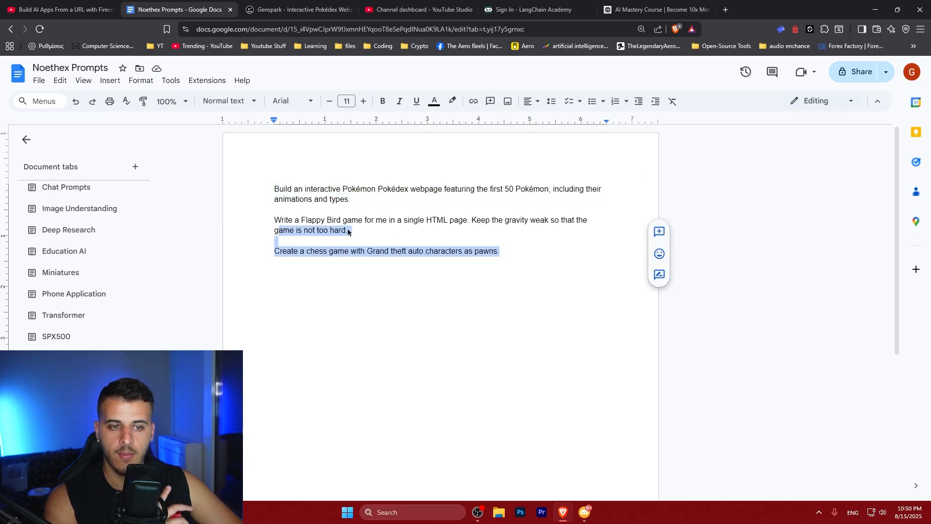
pyautogui.click(294, 10)
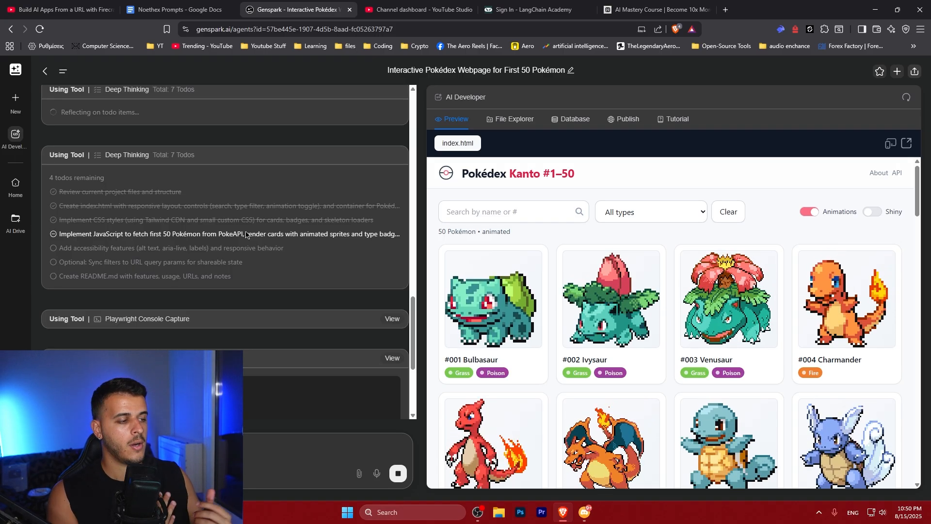
pyautogui.scroll(-3)
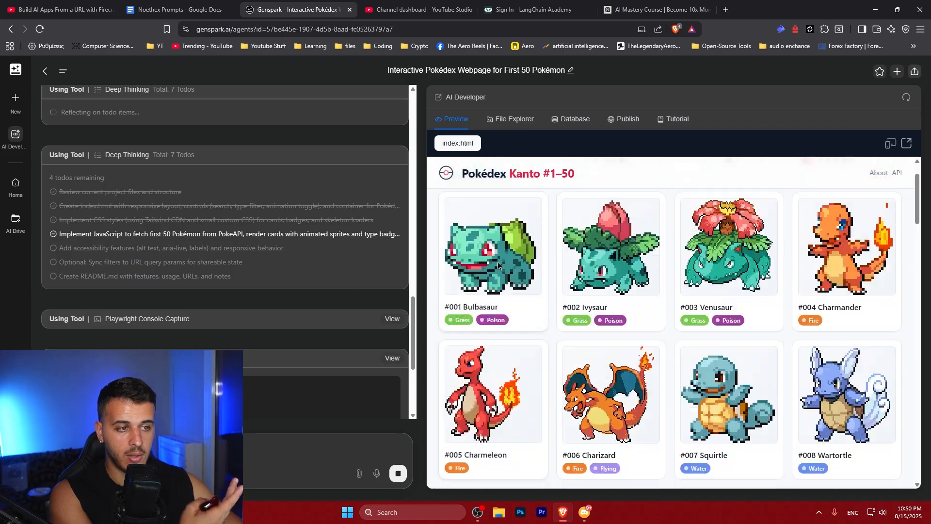
pyautogui.click(649, 211)
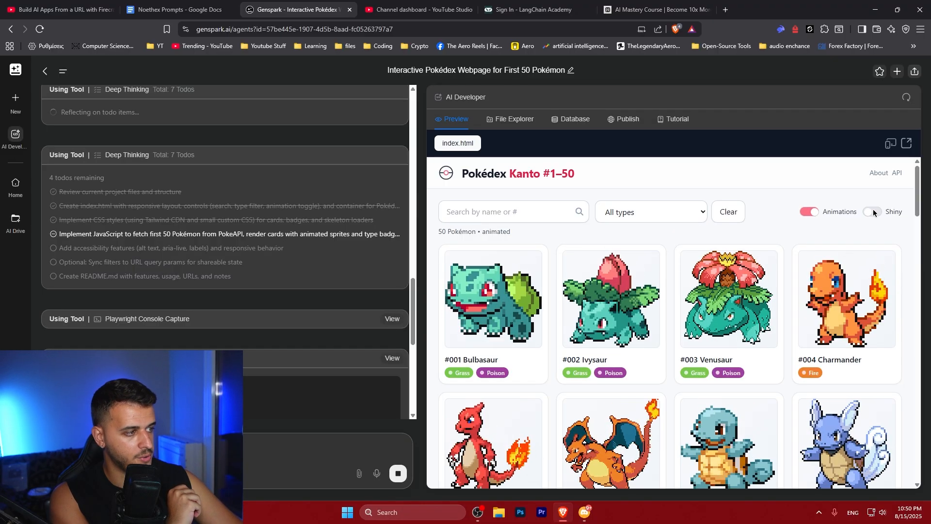
pyautogui.click(872, 211)
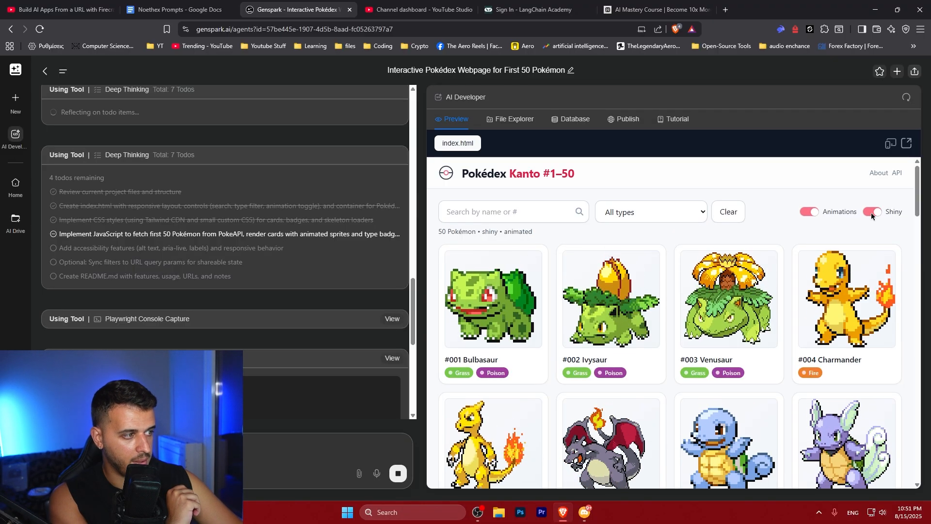
pyautogui.click(874, 212)
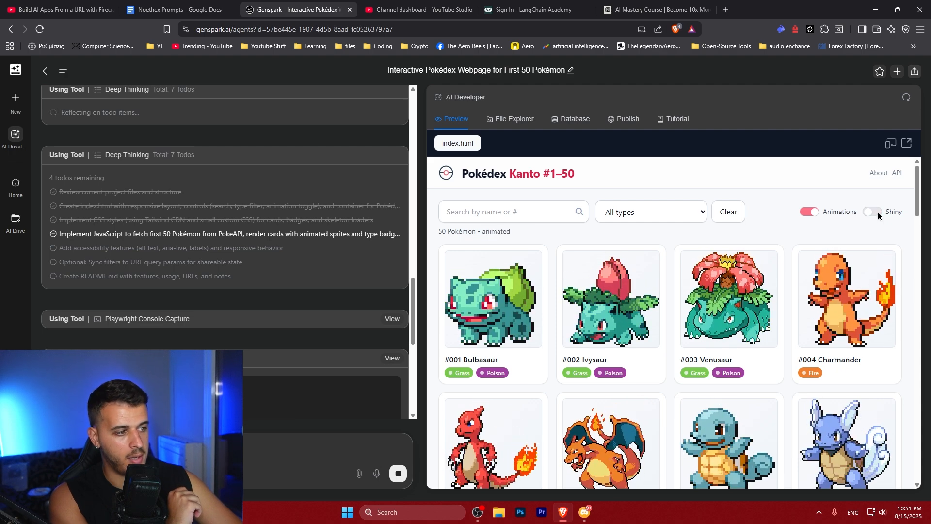
pyautogui.click(871, 211)
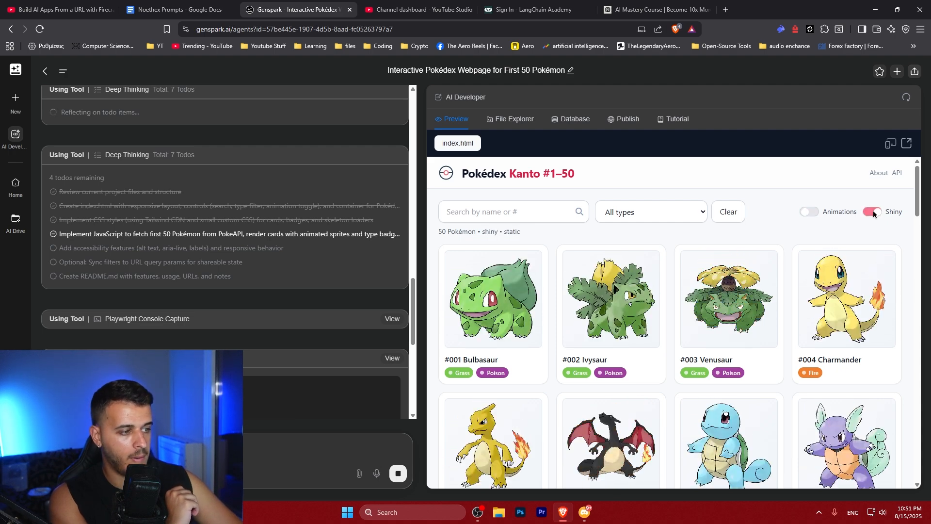
pyautogui.click(872, 212)
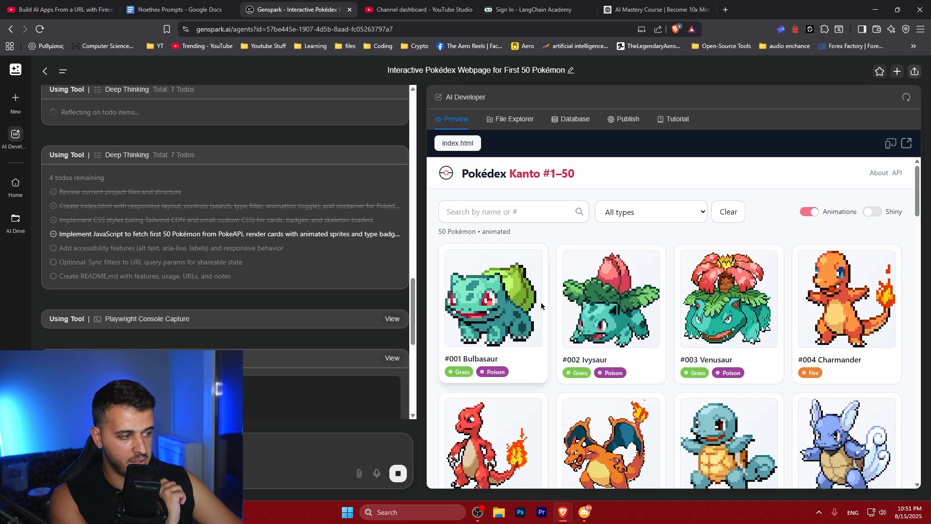
pyautogui.scroll(-3)
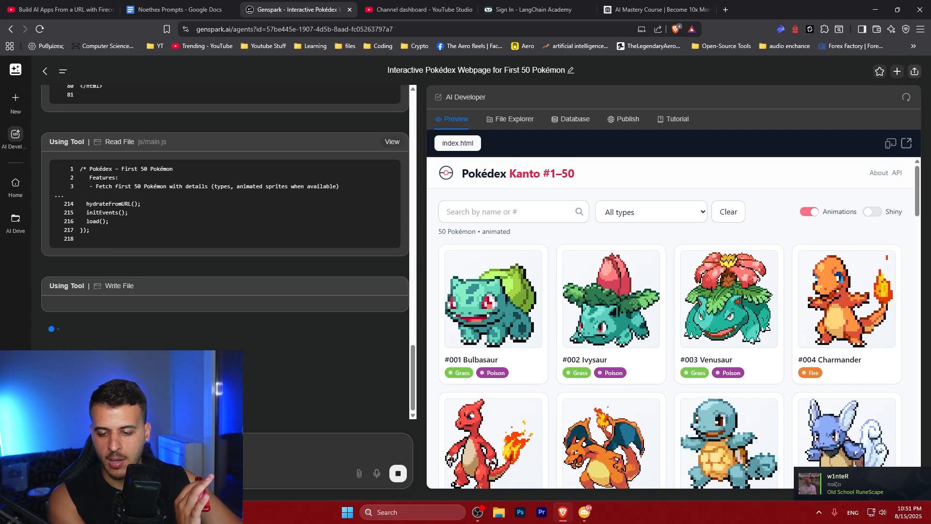
# Select the Flappy Bird game prompt in the saved Google Docs prompts file
pyautogui.click(175, 9)
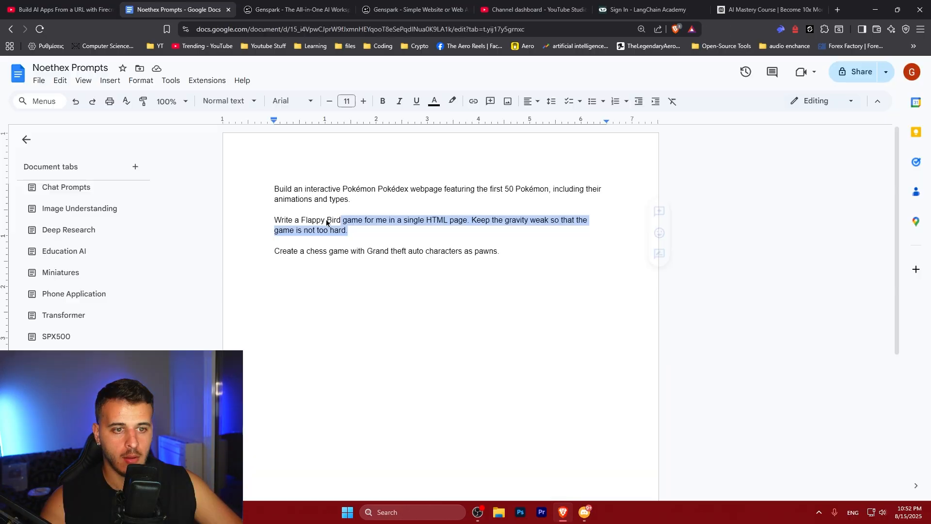
pyautogui.click(414, 9)
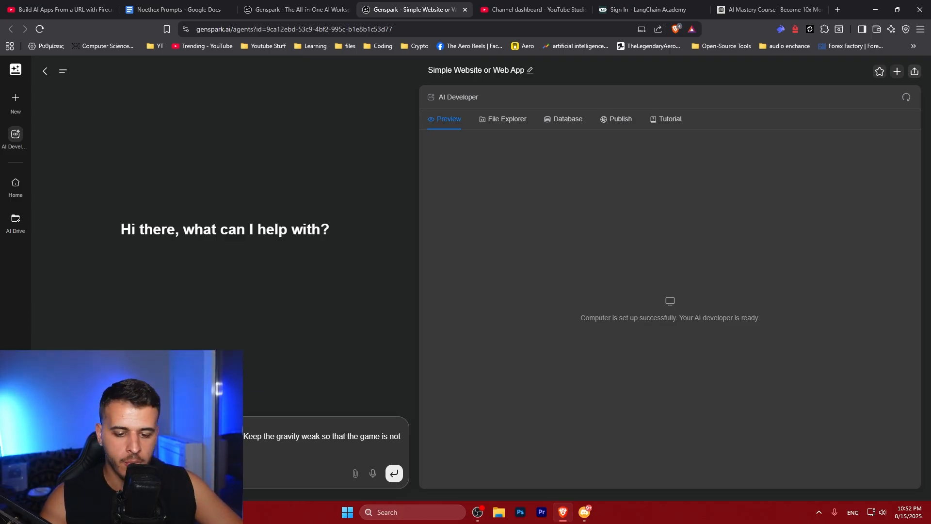
# Submit the low-gravity Flappy Bird request and return to the finished Pokédex project files
pyautogui.click(392, 472)
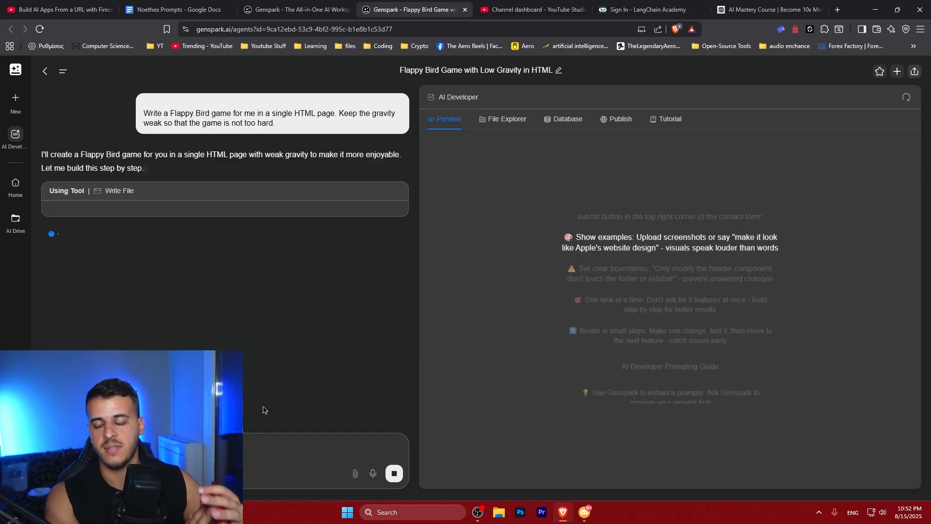
pyautogui.click(296, 10)
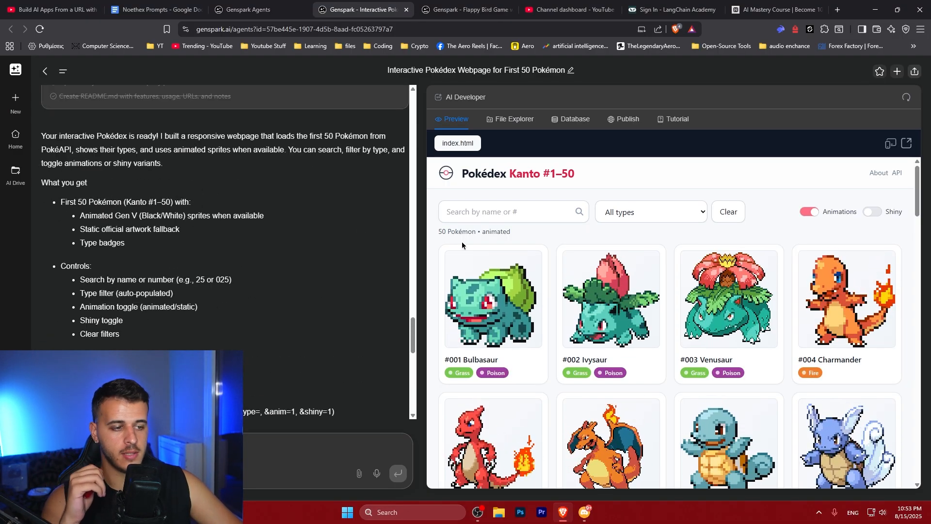
pyautogui.scroll(-3)
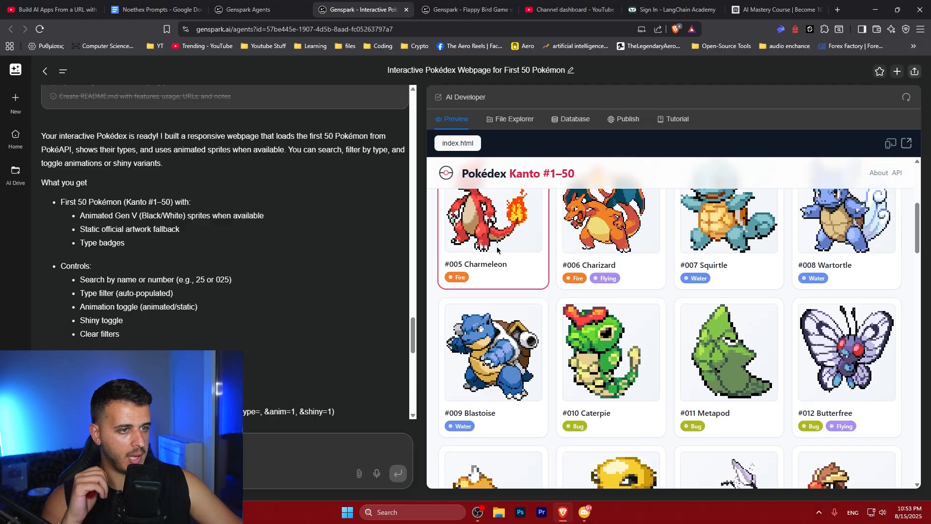
pyautogui.click(509, 119)
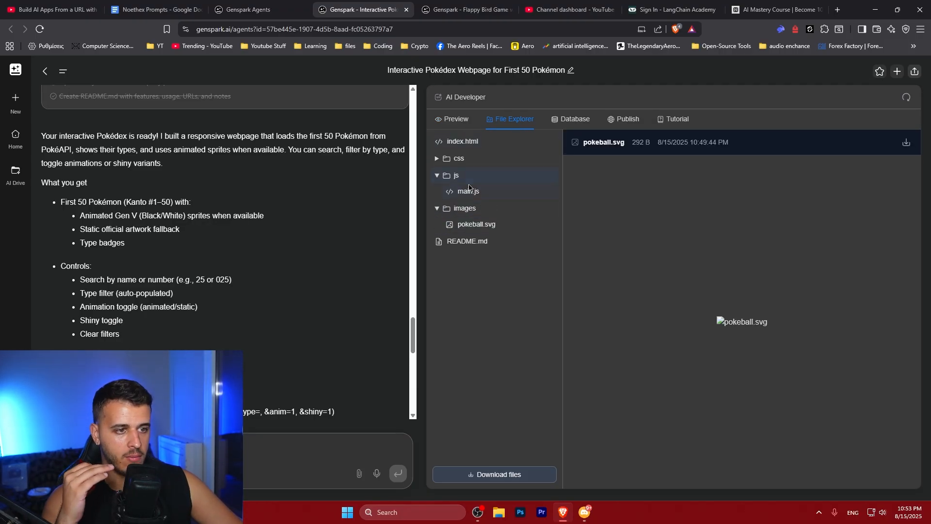
# Review main.js and index.html, check the Database panel, and reach the Publish section
pyautogui.click(467, 192)
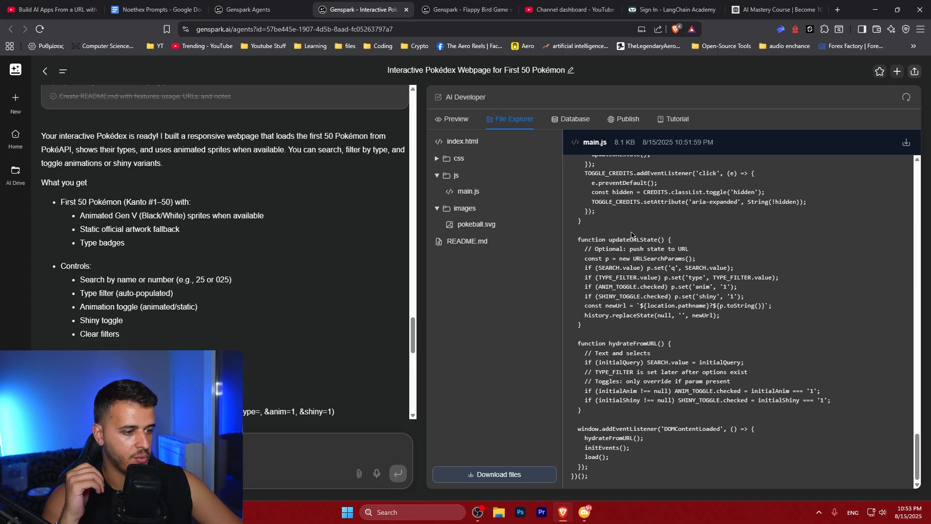
pyautogui.click(459, 158)
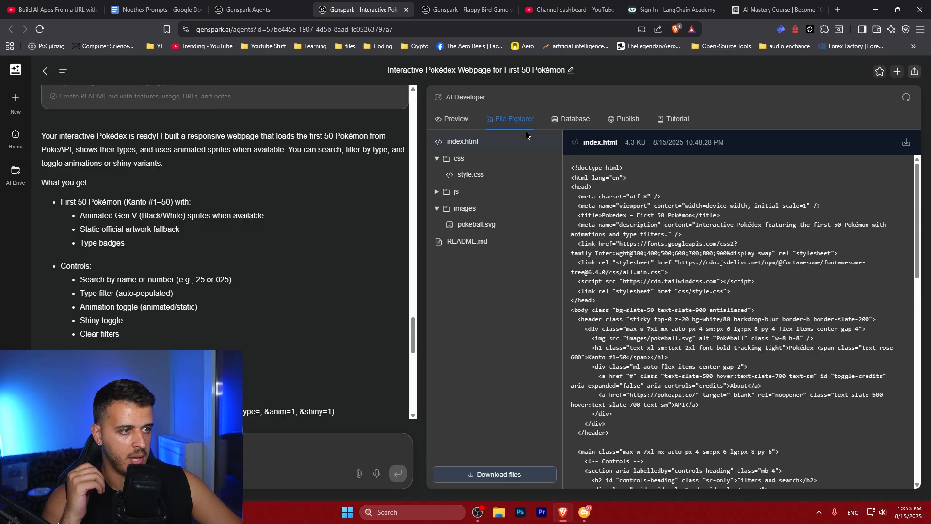
pyautogui.click(573, 118)
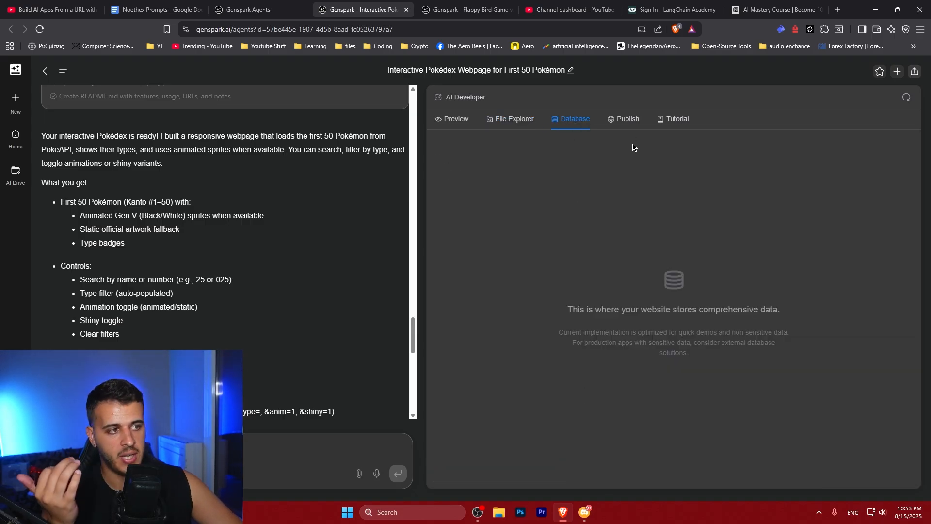
pyautogui.click(623, 119)
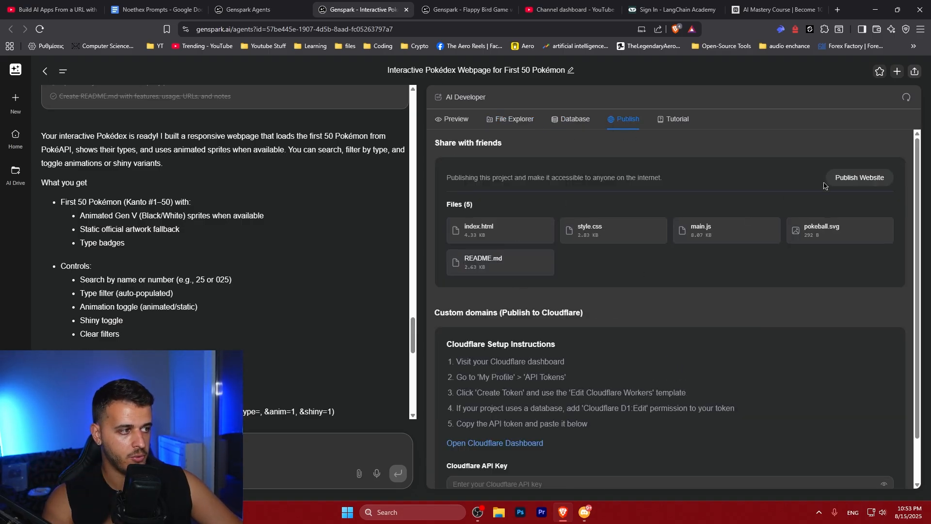
# Publish the Pokédex website and visit its live gensparkspace URL
pyautogui.click(857, 177)
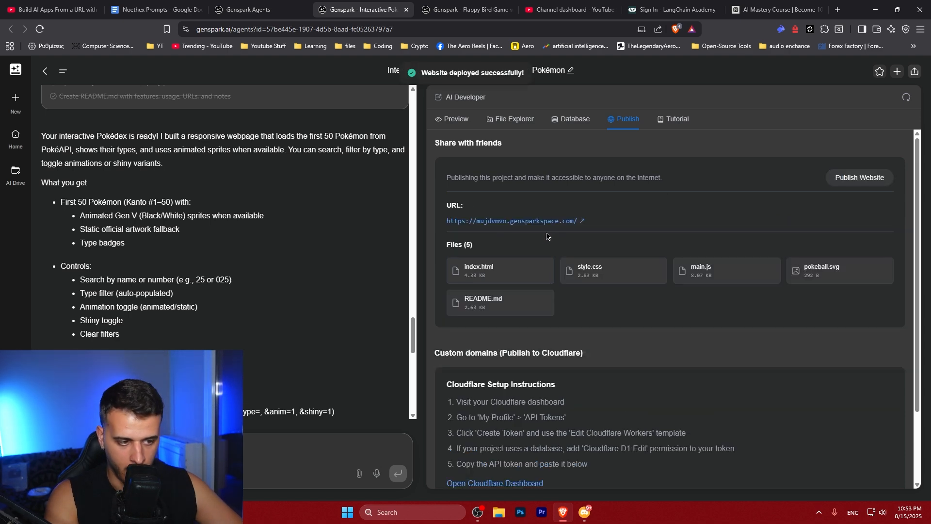
pyautogui.click(511, 221)
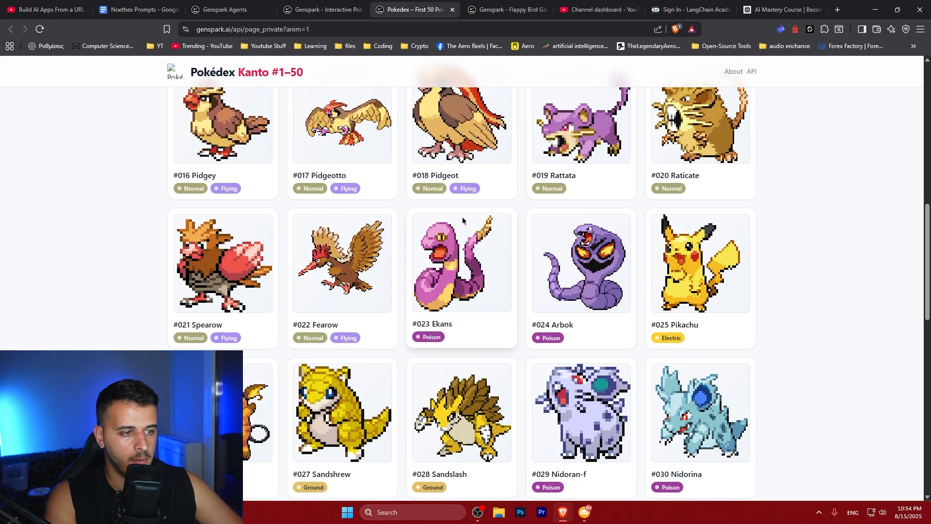
# Search 'ivy' on the live Pokédex and switch the cards to shiny sprites
pyautogui.scroll(3)
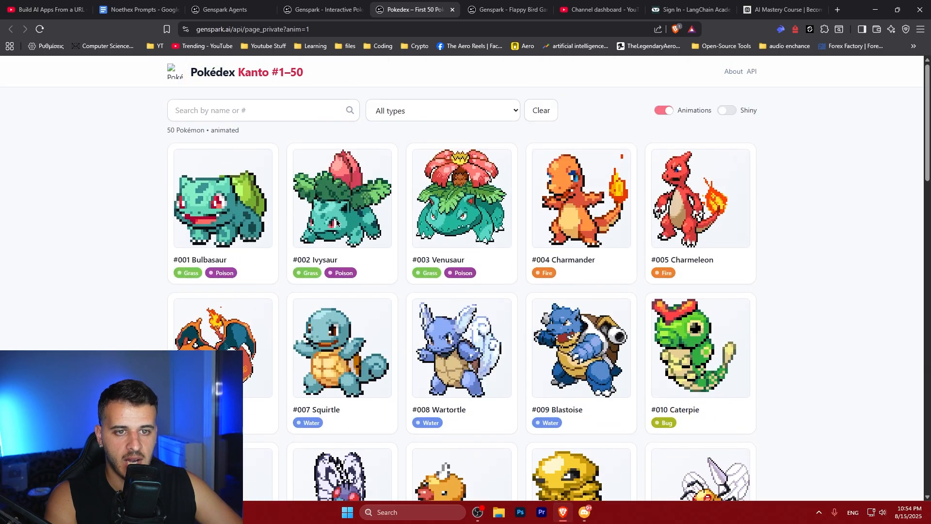
pyautogui.click(261, 110)
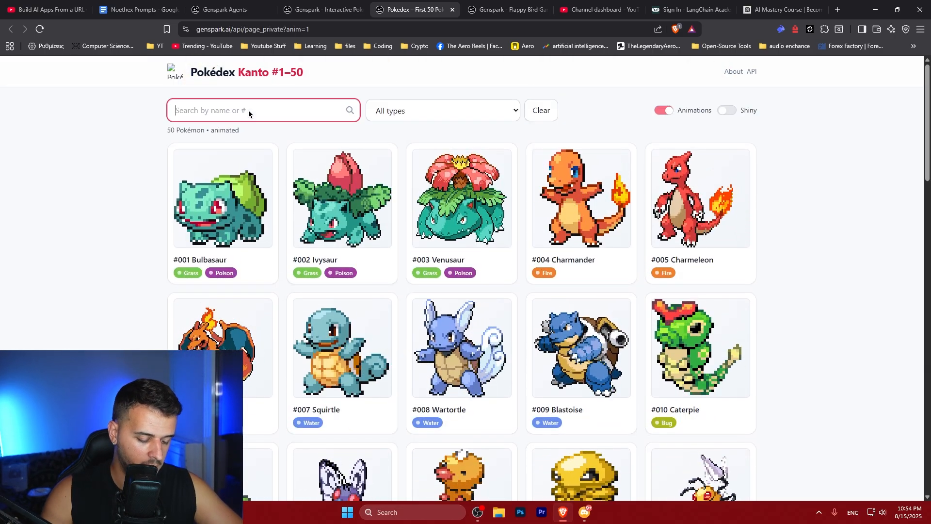
pyautogui.write('ivy')
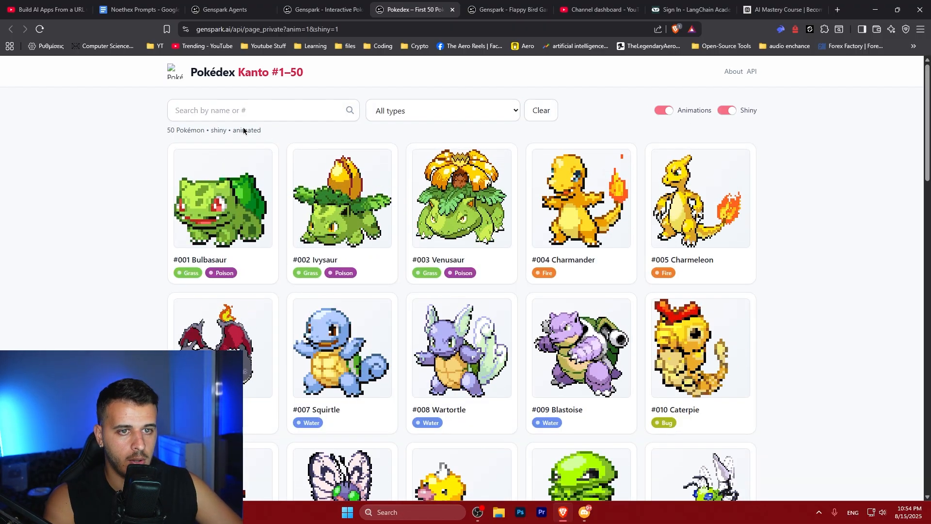
pyautogui.click(321, 10)
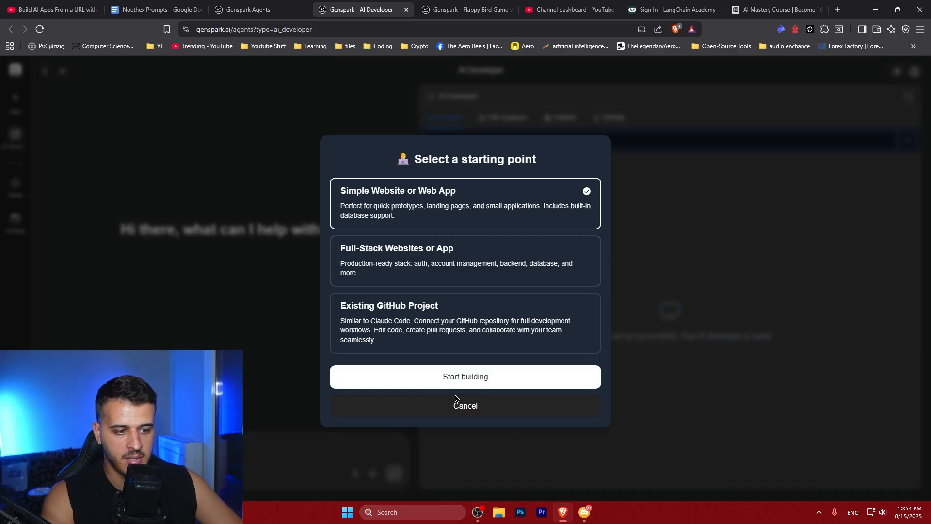
# Start building the Simple Website project, then return to the Flappy Bird project
pyautogui.click(465, 377)
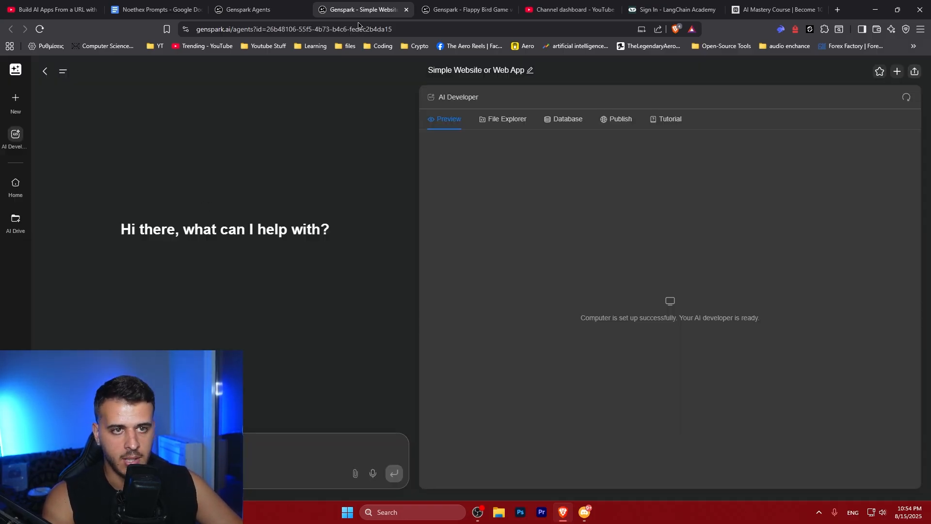
pyautogui.click(467, 10)
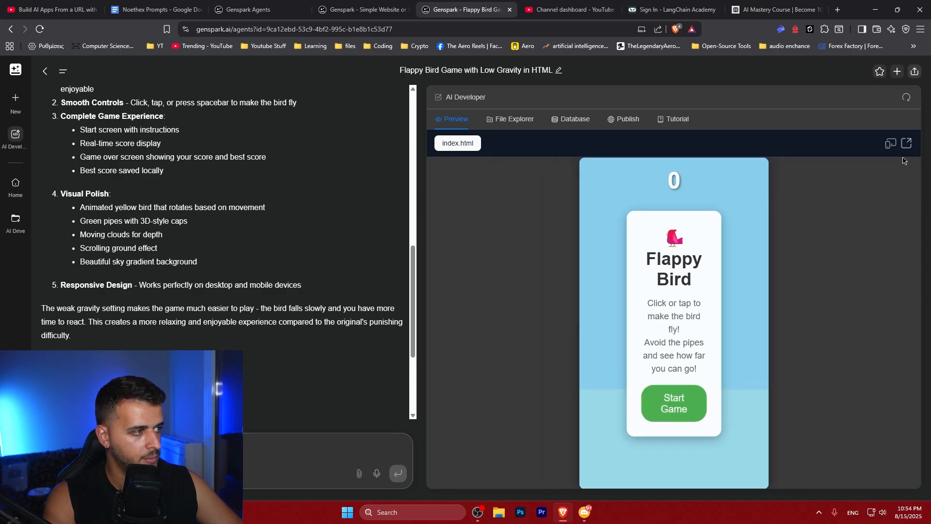
# Play a round of Flappy Bird in its own tab, then another round in the project preview
pyautogui.click(905, 144)
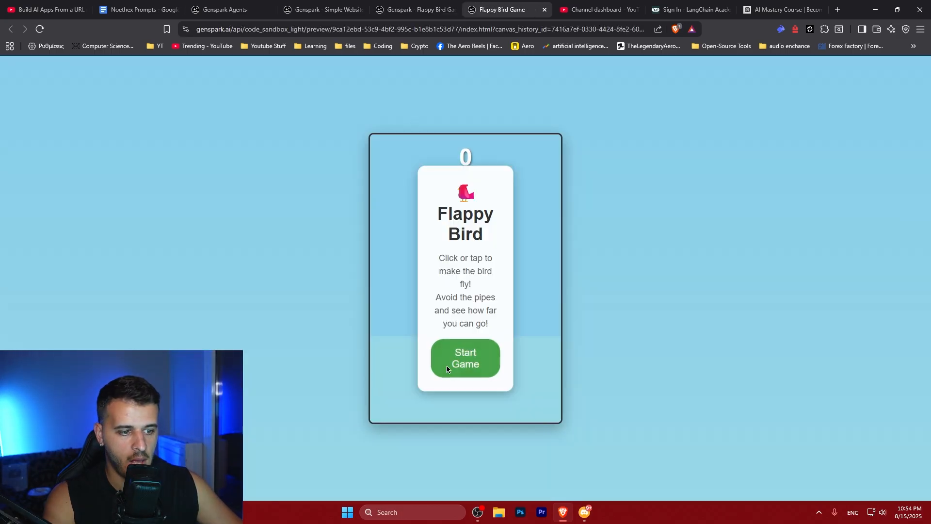
pyautogui.click(464, 358)
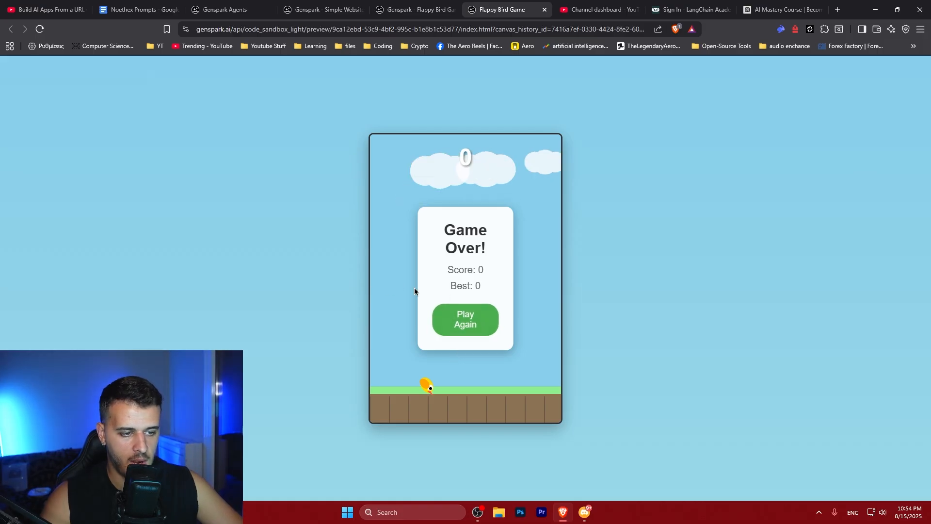
pyautogui.click(413, 10)
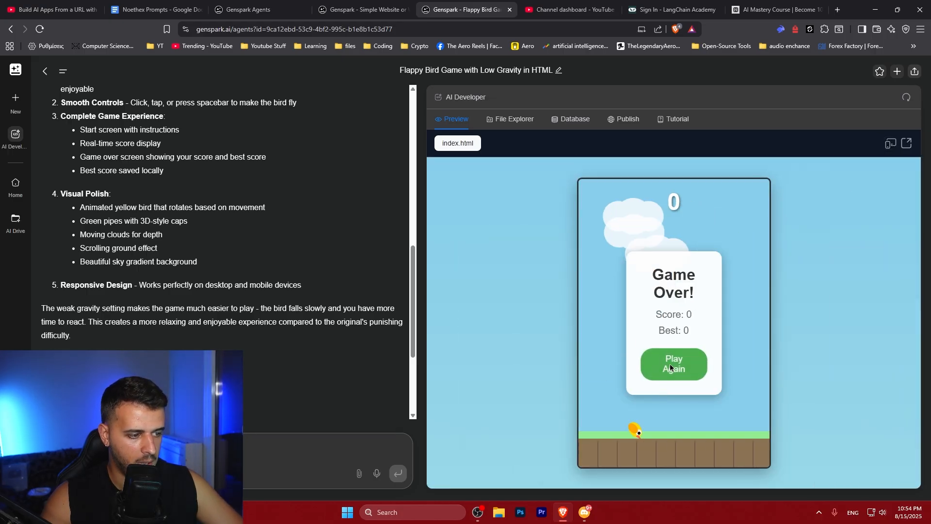
pyautogui.scroll(-3)
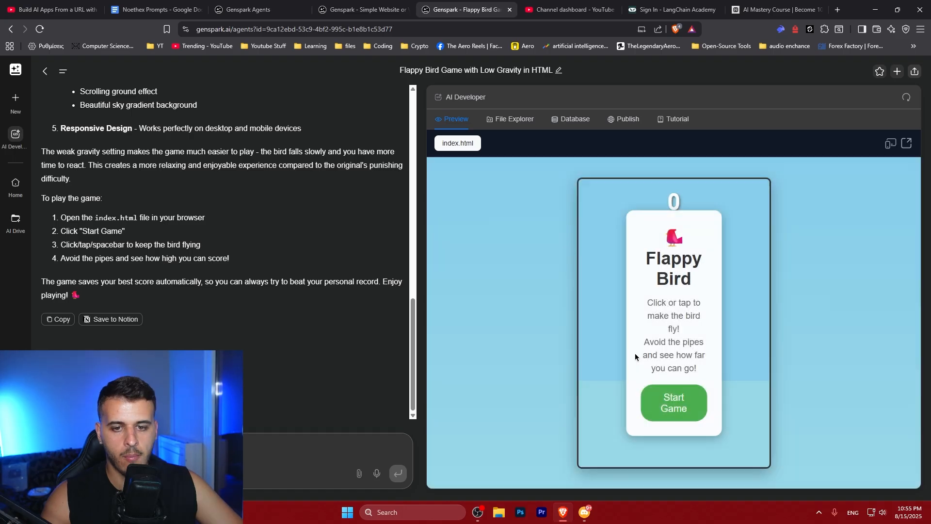
pyautogui.click(673, 402)
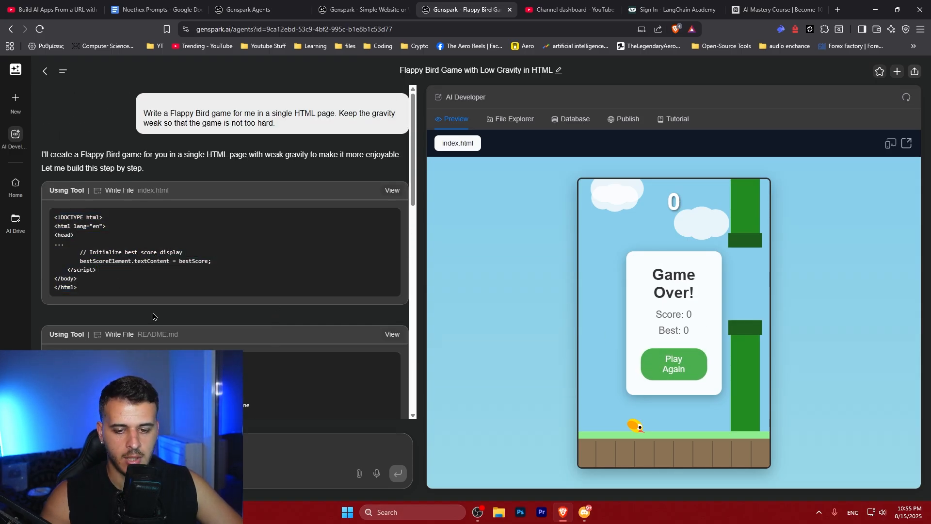
# Request that gravity be lowered from 0.25 to 0.05 in the Flappy Bird chat
pyautogui.scroll(-3)
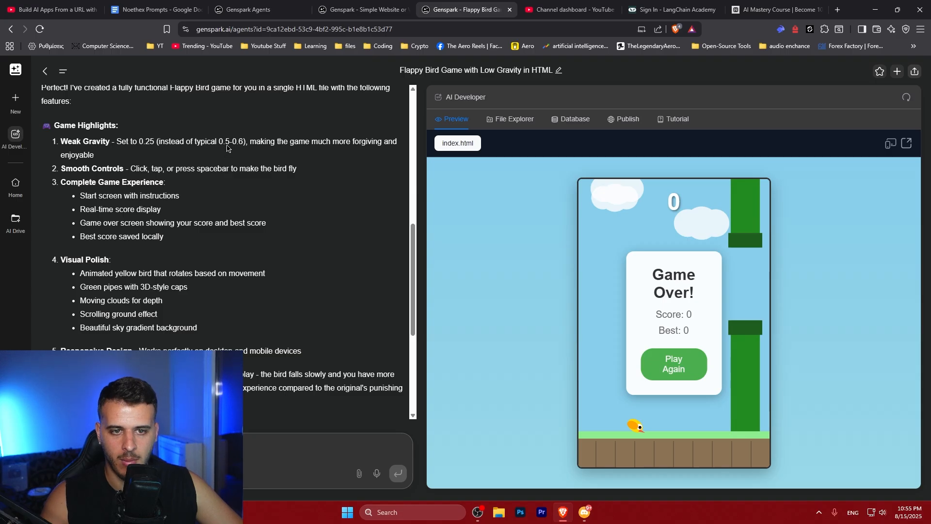
pyautogui.doubleClick(224, 141)
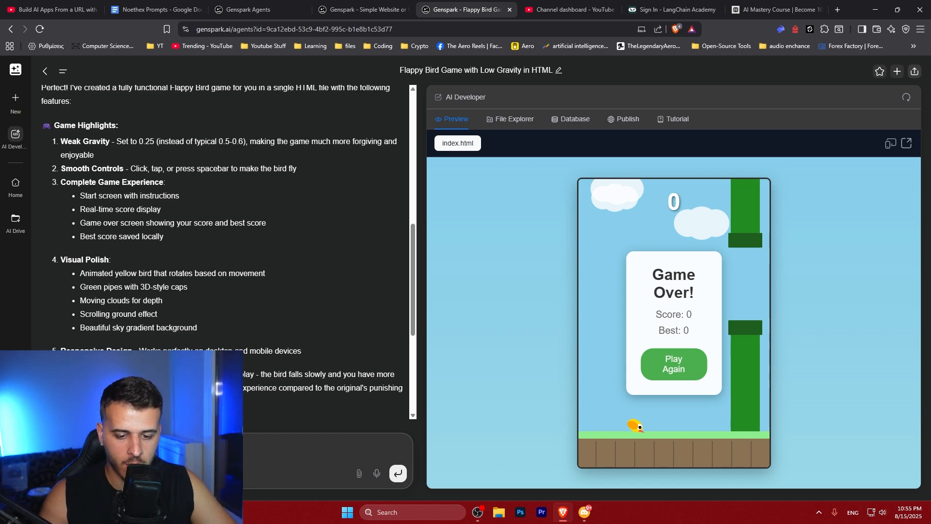
pyautogui.click(397, 473)
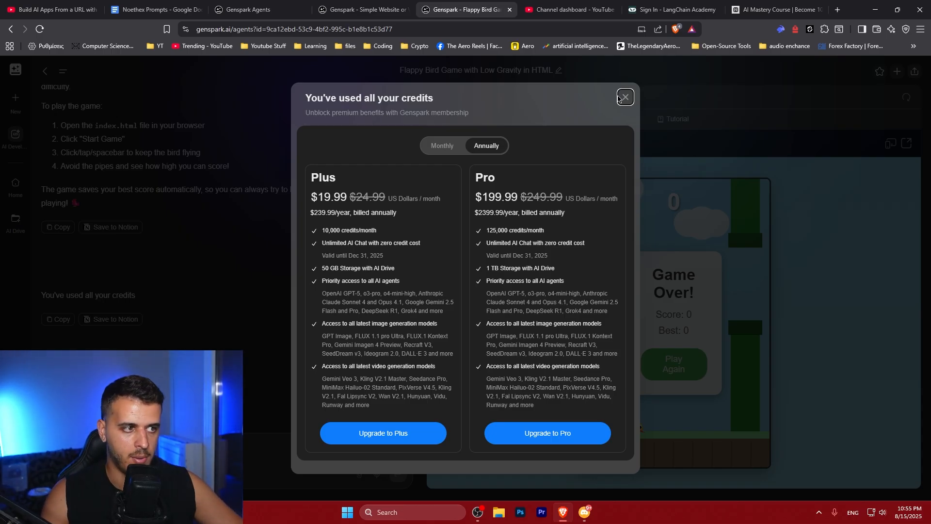
# Dismiss the credits popup and download the game's index.html into Downloads
pyautogui.click(624, 97)
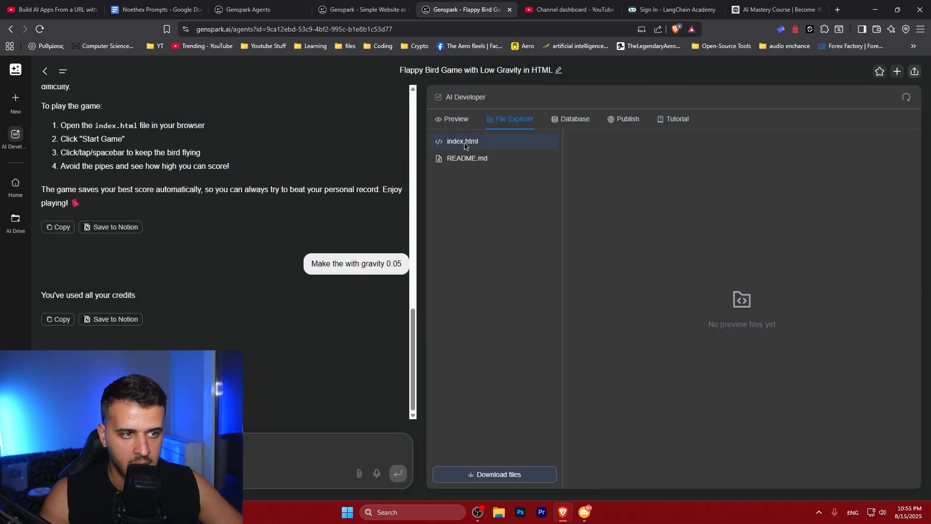
pyautogui.click(461, 140)
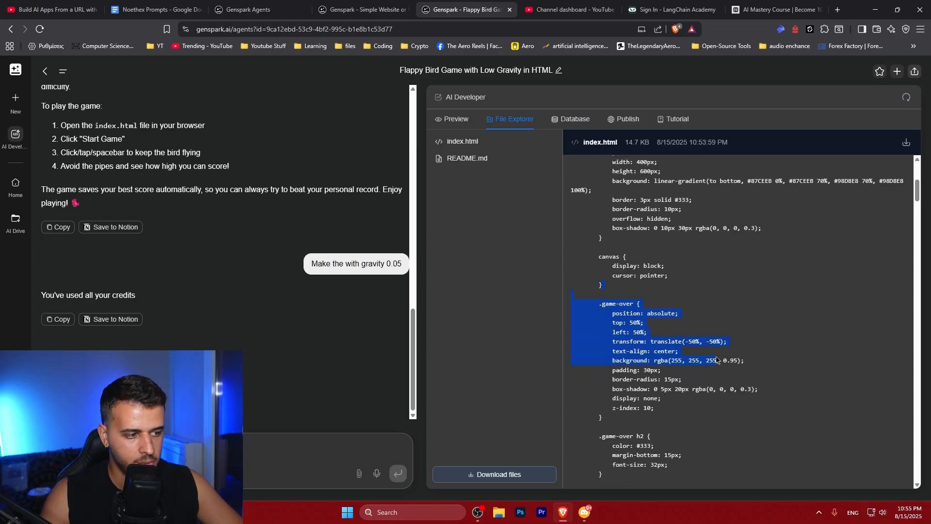
pyautogui.click(493, 475)
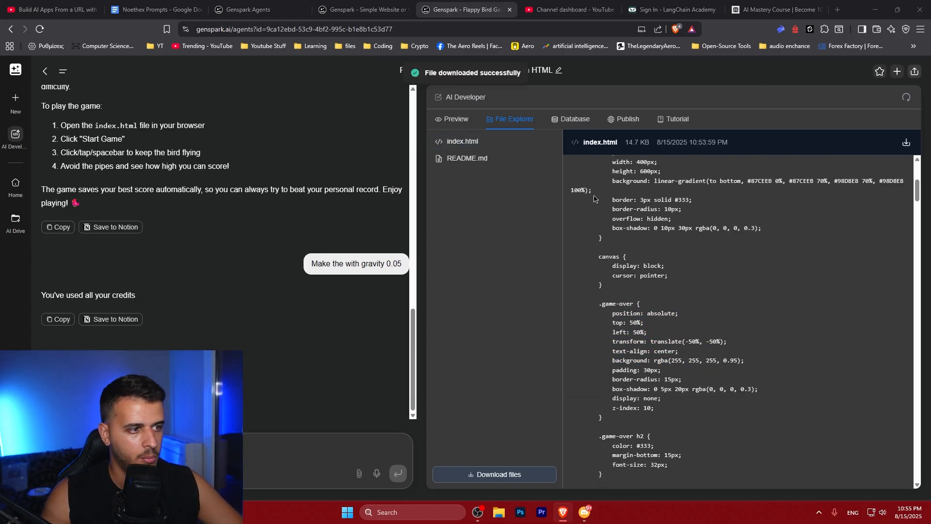
pyautogui.click(905, 142)
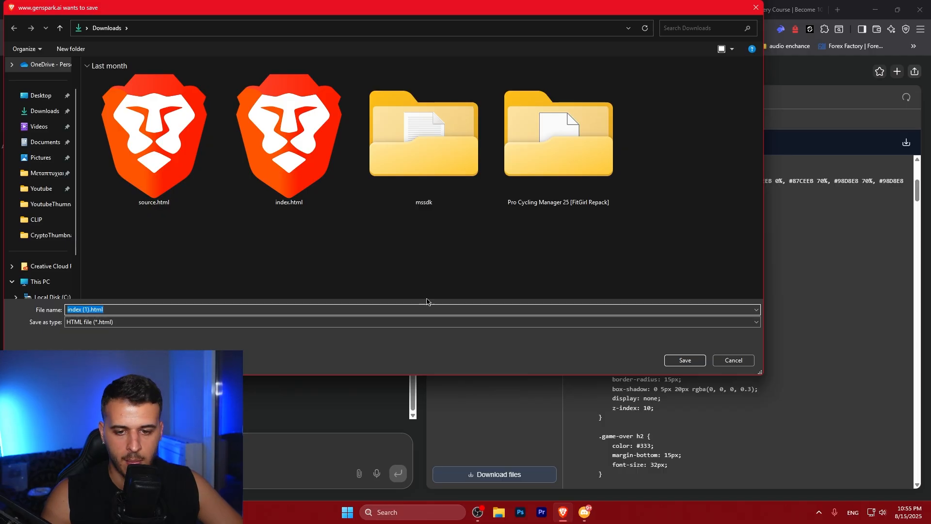
pyautogui.click(684, 360)
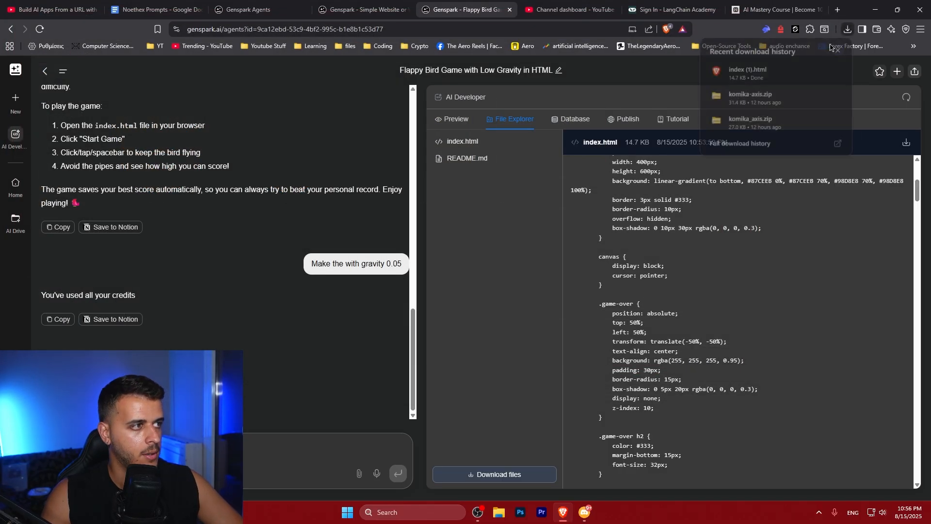